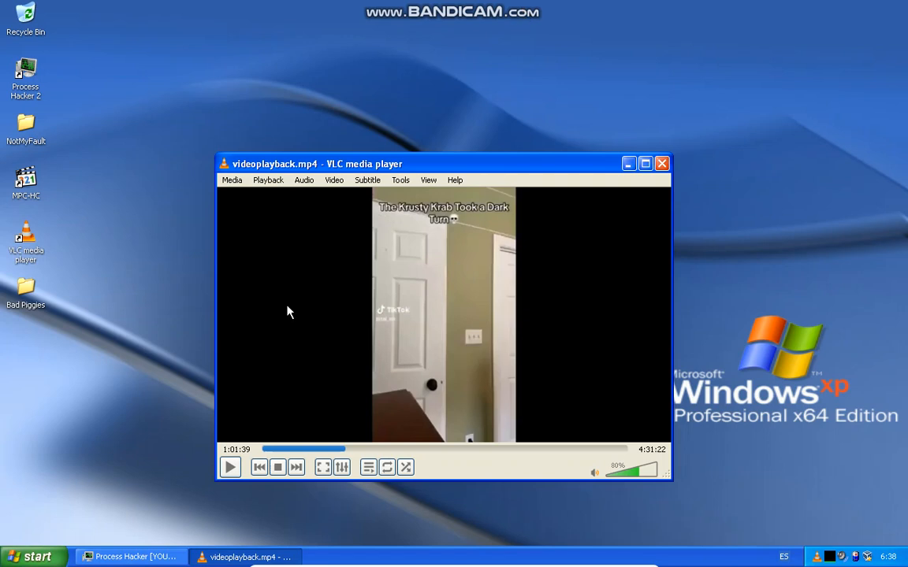
pyautogui.moveTo(187, 190)
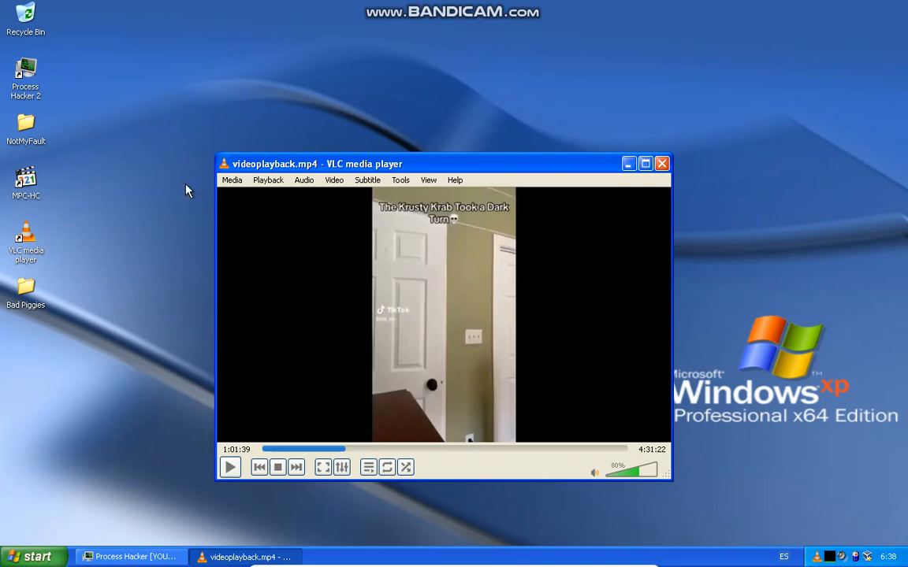
# - Bring Process Hacker forward and move it to the lower right beside the paused VLC video
pyautogui.click(130, 556)
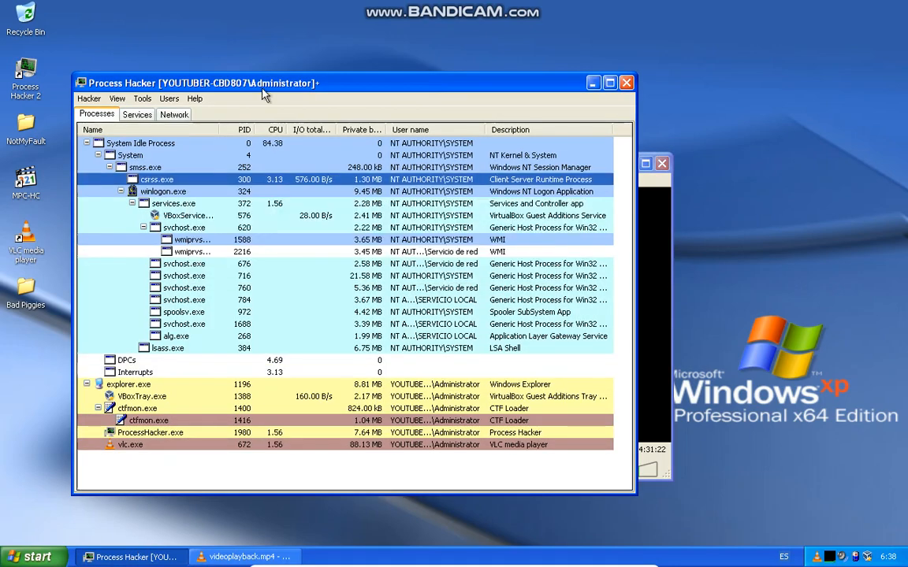
pyautogui.click(244, 557)
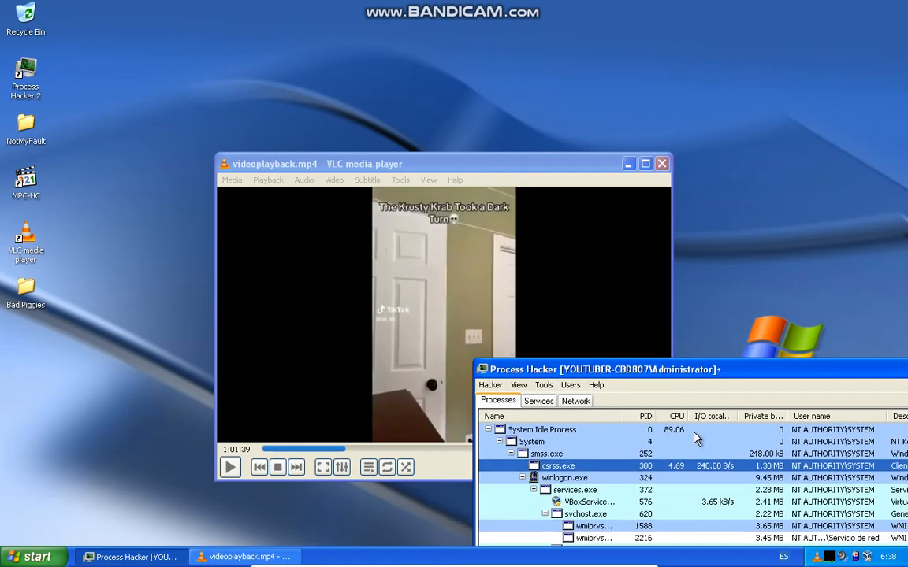